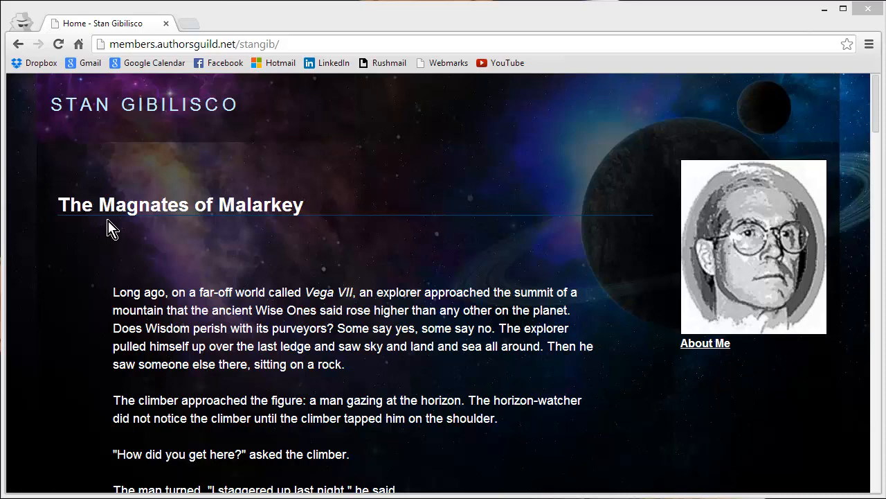
{"action": "mouse_move", "coordinate": [94, 128]}
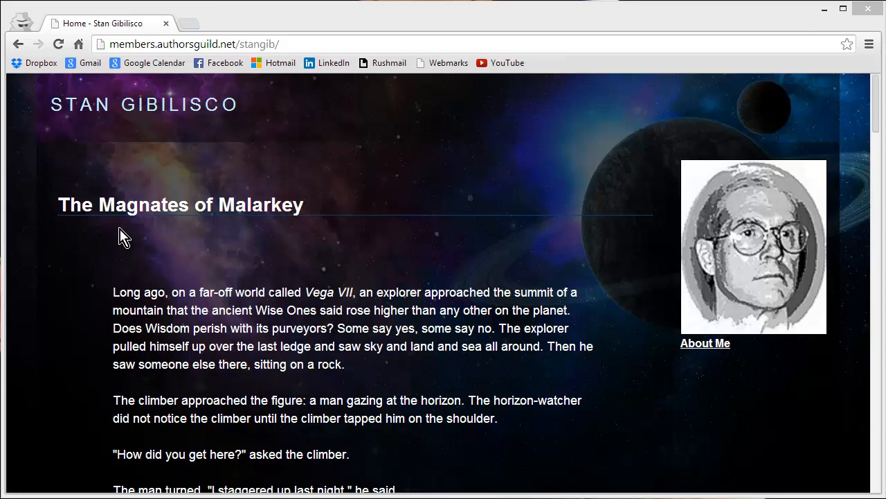
{"action": "mouse_move", "coordinate": [664, 364]}
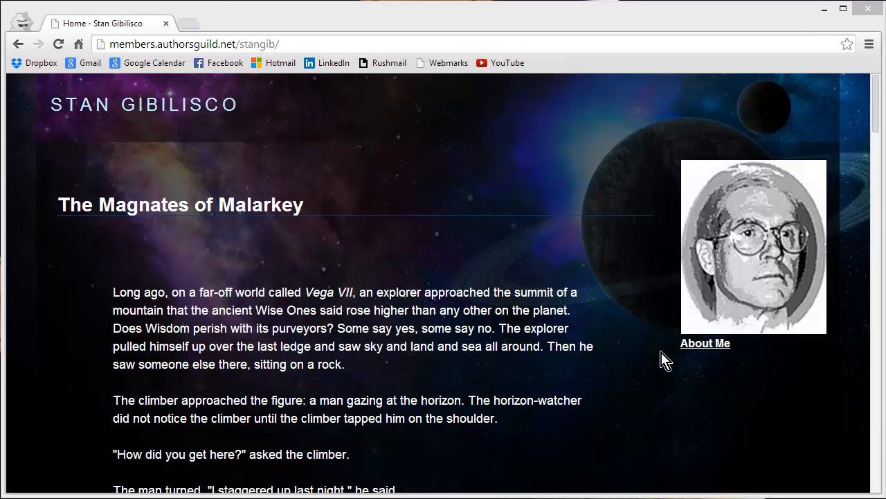
{"action": "mouse_move", "coordinate": [705, 343]}
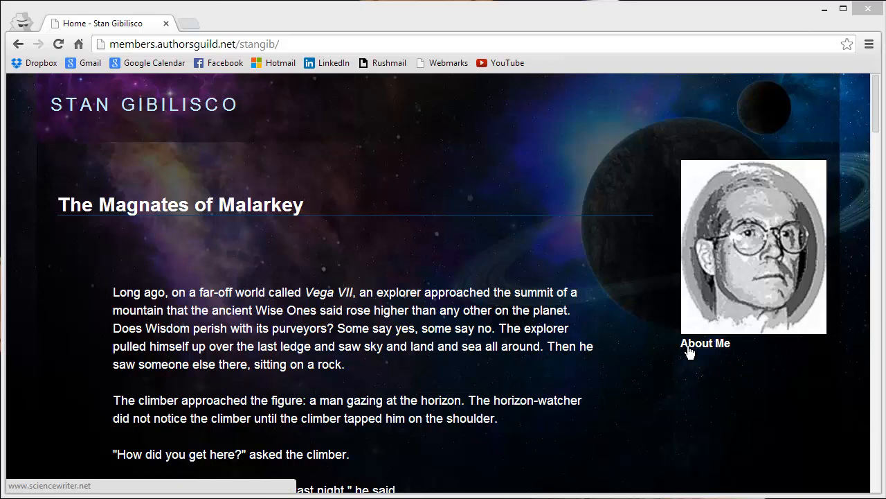
Follow the About Me link to Stan Gibilisco's sciencewriter.net site
{"action": "left_click", "coordinate": [705, 342]}
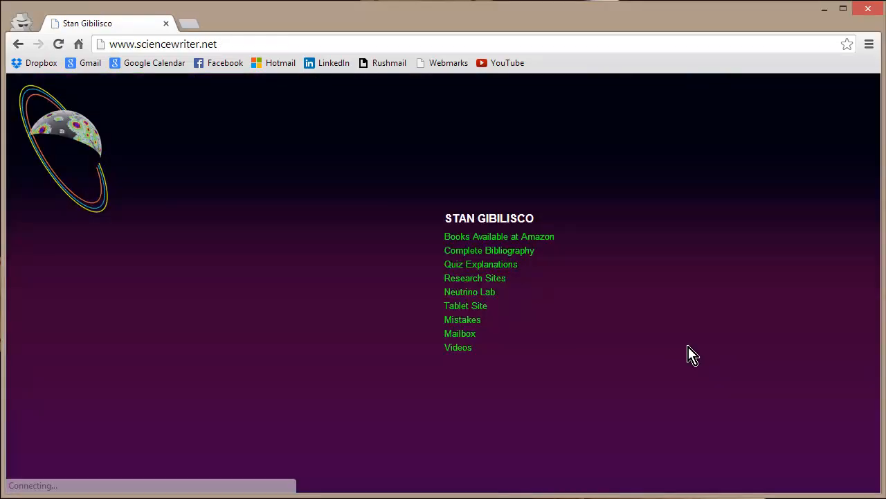
{"action": "mouse_move", "coordinate": [379, 319]}
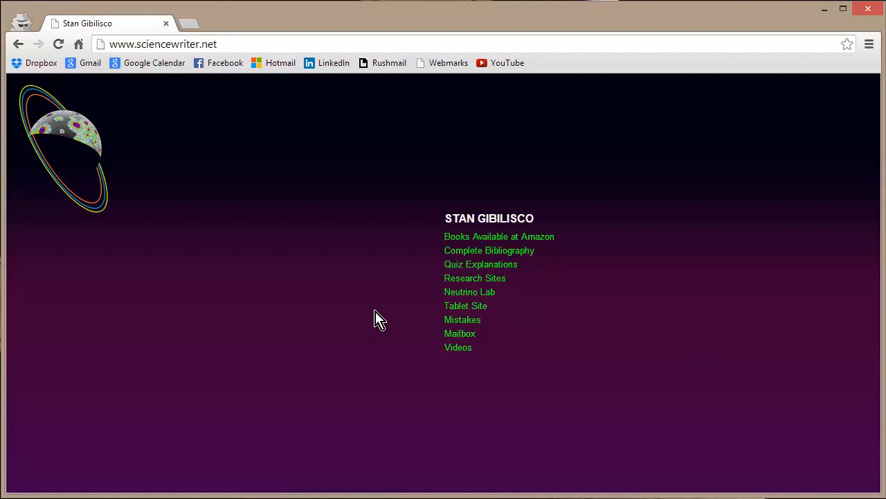
{"action": "mouse_move", "coordinate": [449, 289]}
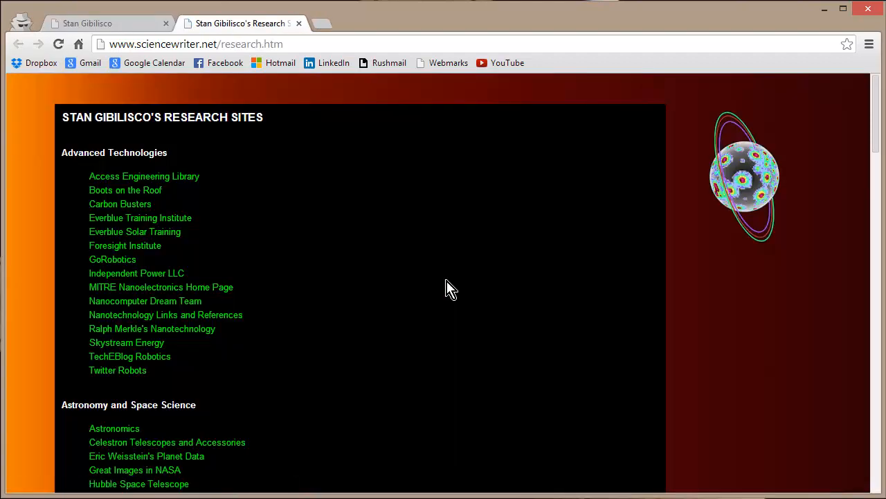
Follow the Electrical Component Suppliers link under Electricity, Electronics, and Computers
{"action": "scroll", "scroll_direction": "down", "scroll_amount": 3}
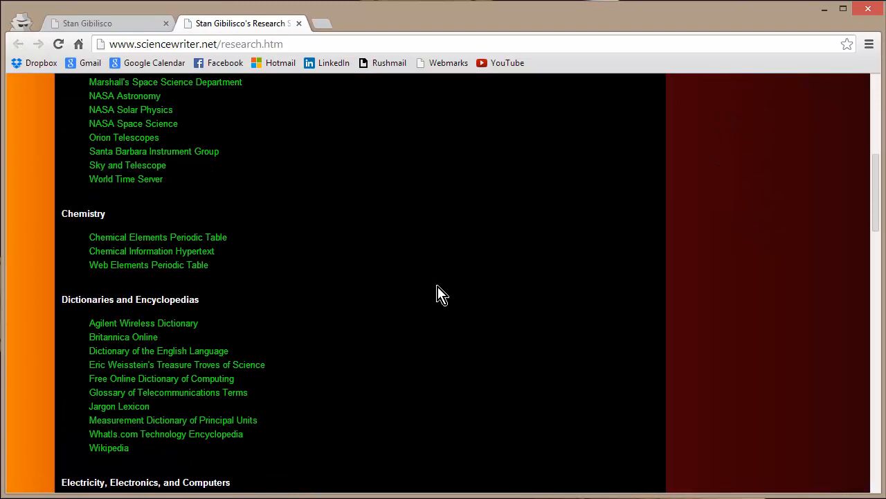
{"action": "scroll", "scroll_direction": "down", "scroll_amount": 3}
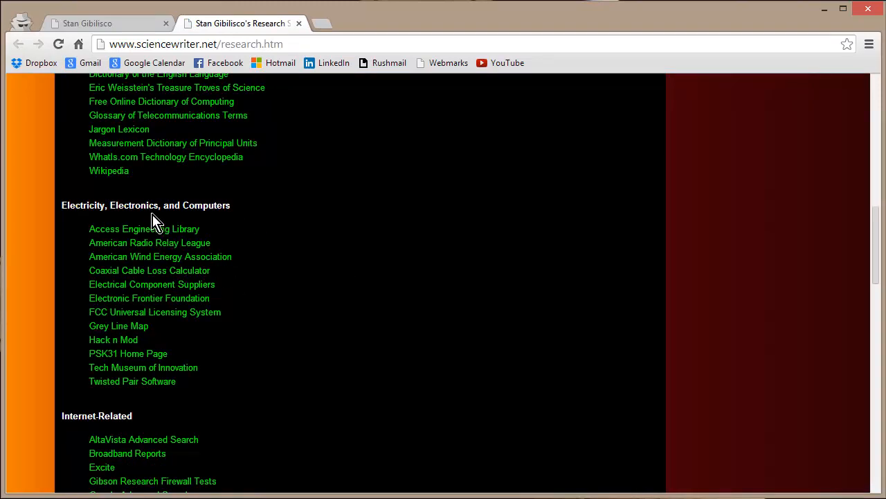
{"action": "mouse_move", "coordinate": [209, 220]}
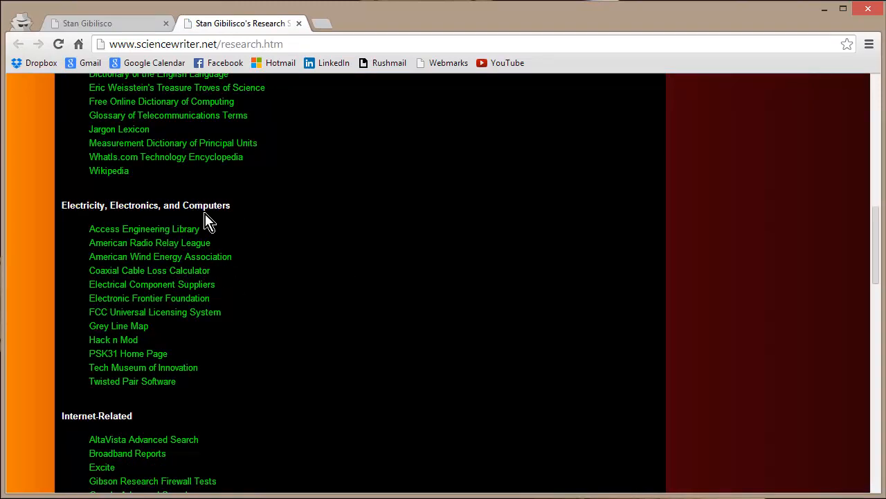
{"action": "mouse_move", "coordinate": [213, 288]}
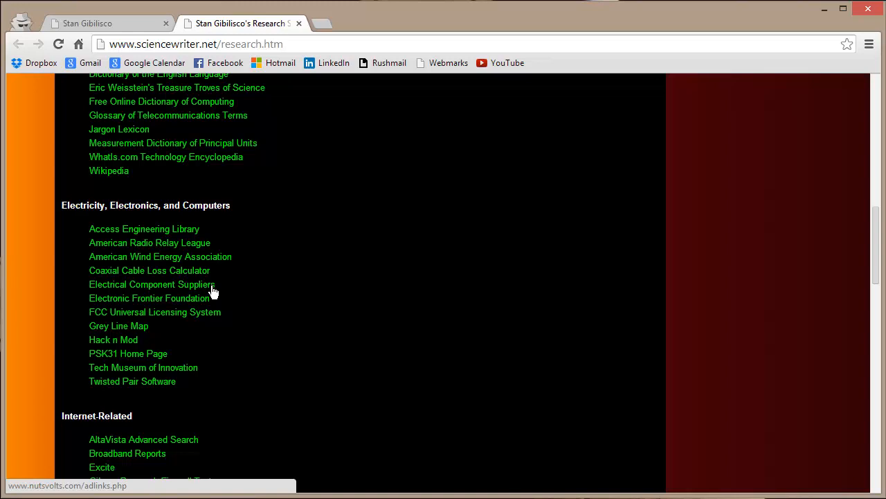
{"action": "left_click", "coordinate": [151, 284]}
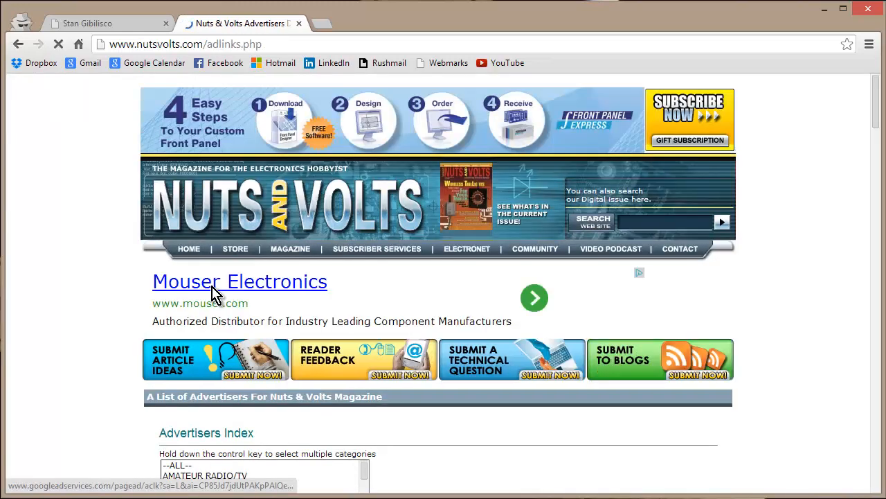
{"action": "mouse_move", "coordinate": [102, 262]}
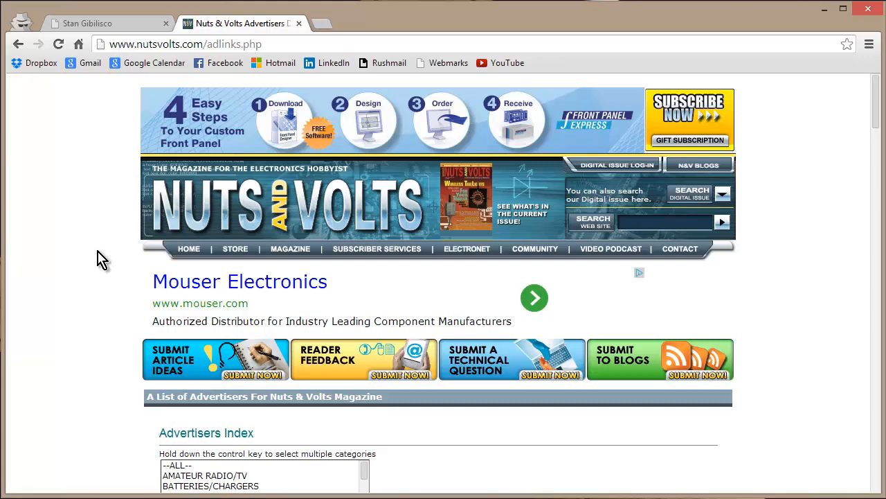
Scroll the advertisers list from Amateur Radio/TV past Computer Hardware and Kits to Misc./Surplus
{"action": "scroll", "scroll_direction": "down", "scroll_amount": 3}
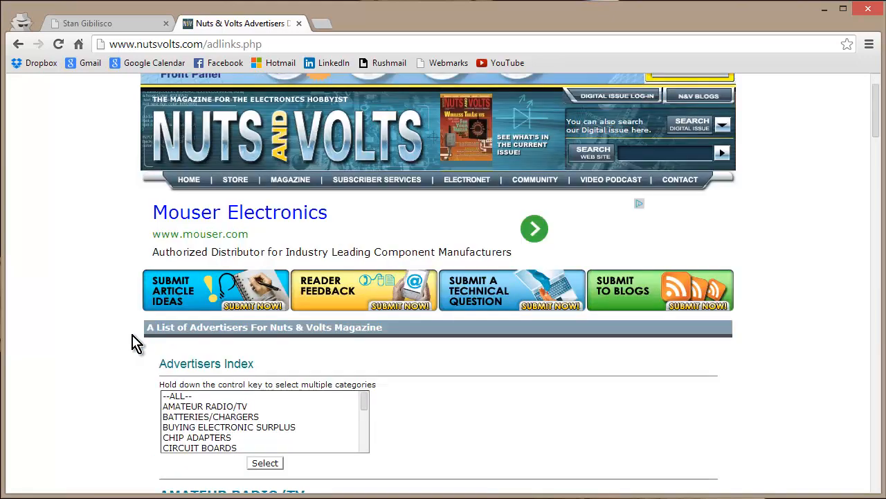
{"action": "scroll", "scroll_direction": "down", "scroll_amount": 3}
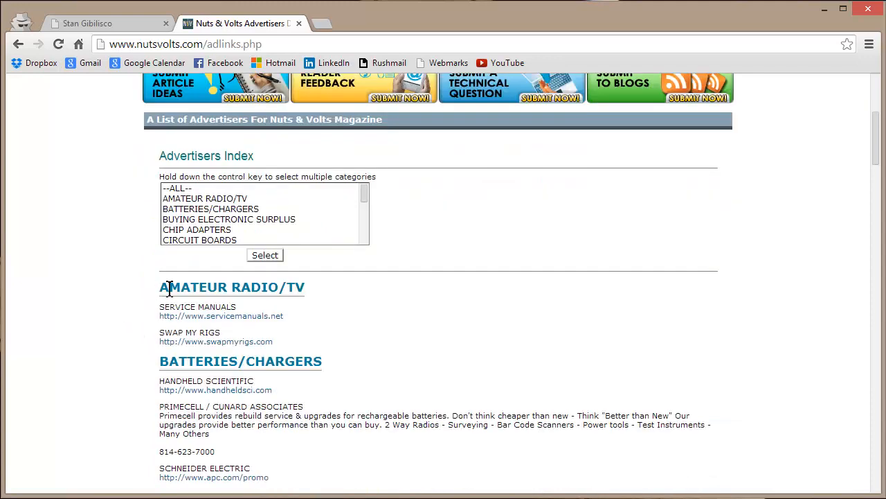
{"action": "scroll", "scroll_direction": "down", "scroll_amount": 3}
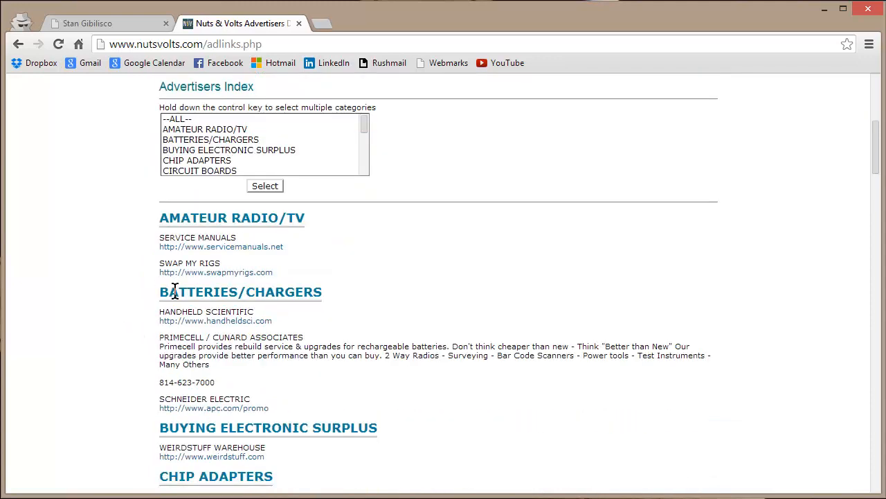
{"action": "scroll", "scroll_direction": "down", "scroll_amount": 3}
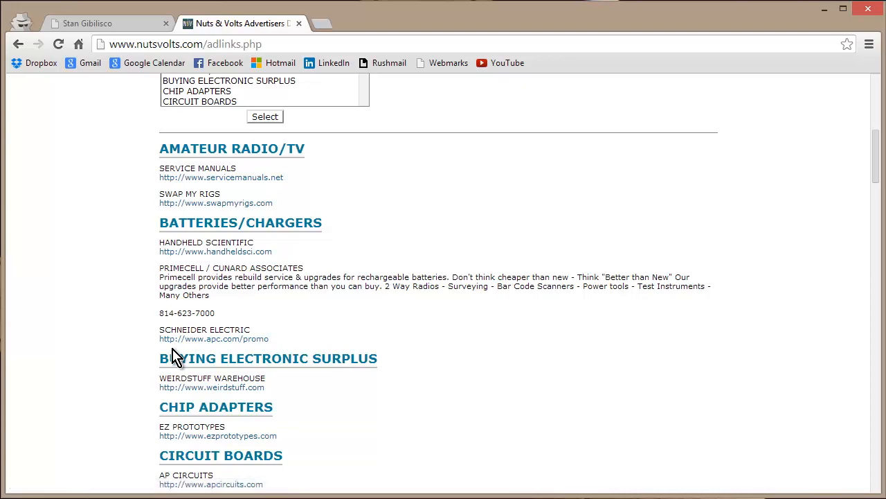
{"action": "scroll", "scroll_direction": "down", "scroll_amount": 3}
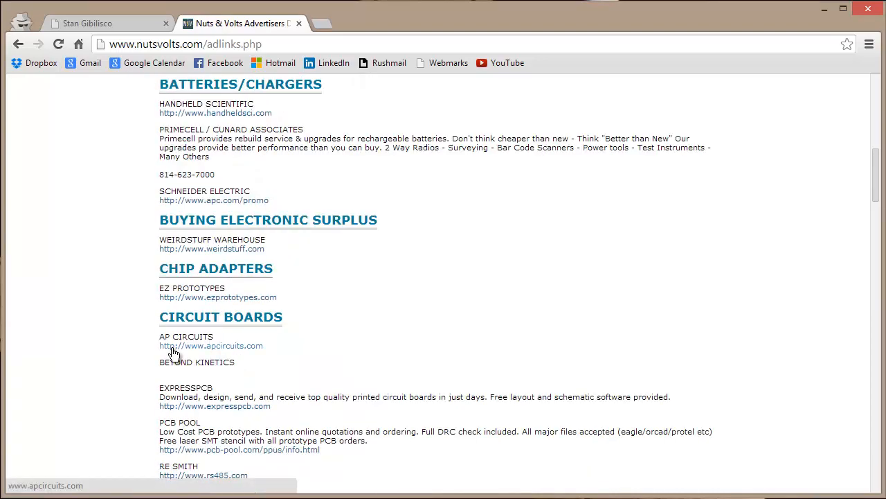
{"action": "scroll", "scroll_direction": "down", "scroll_amount": 3}
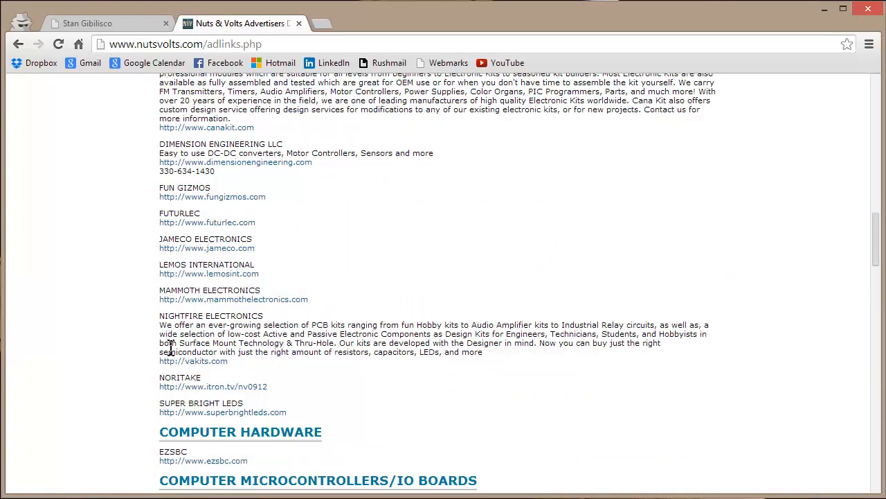
{"action": "scroll", "scroll_direction": "down", "scroll_amount": 3}
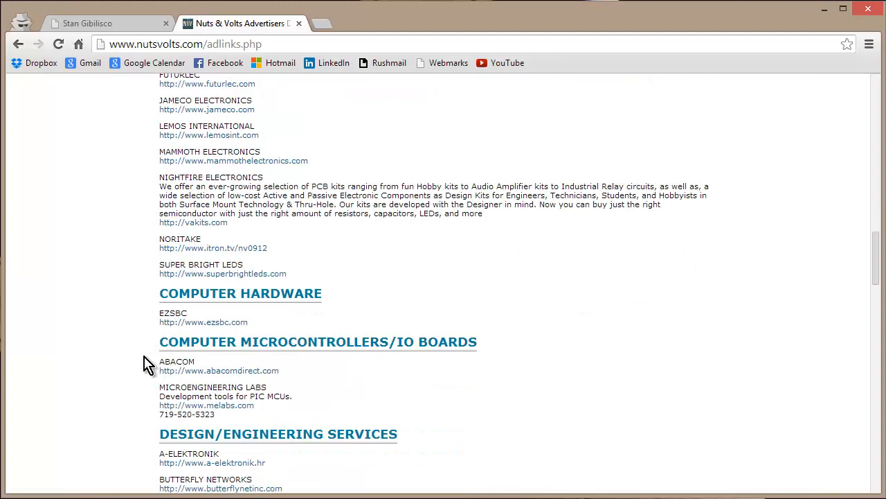
{"action": "scroll", "scroll_direction": "down", "scroll_amount": 3}
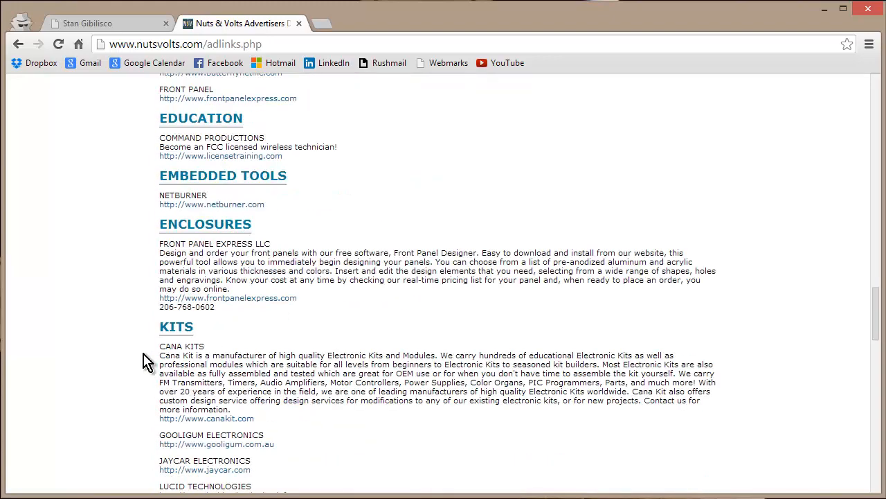
{"action": "scroll", "scroll_direction": "down", "scroll_amount": 3}
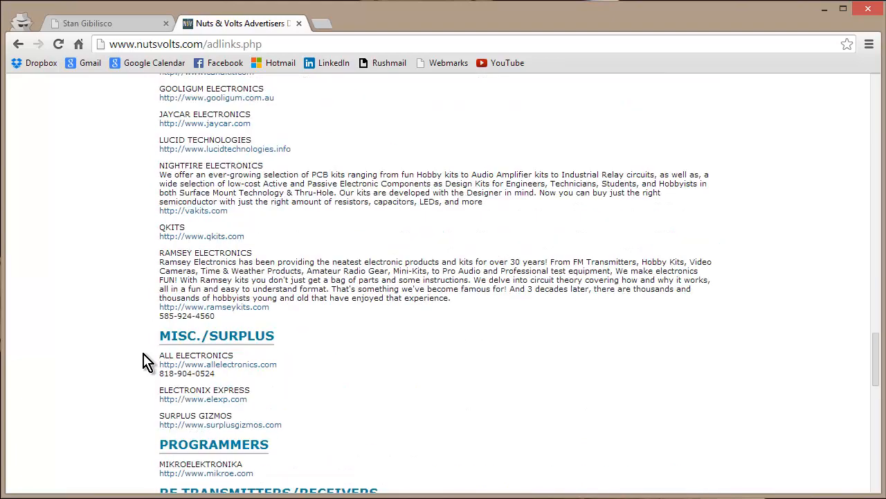
{"action": "mouse_move", "coordinate": [154, 317]}
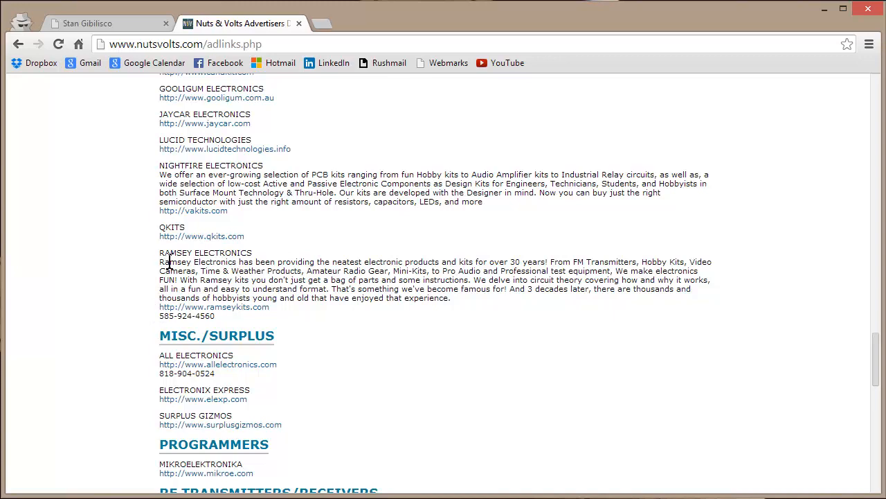
{"action": "mouse_move", "coordinate": [258, 79]}
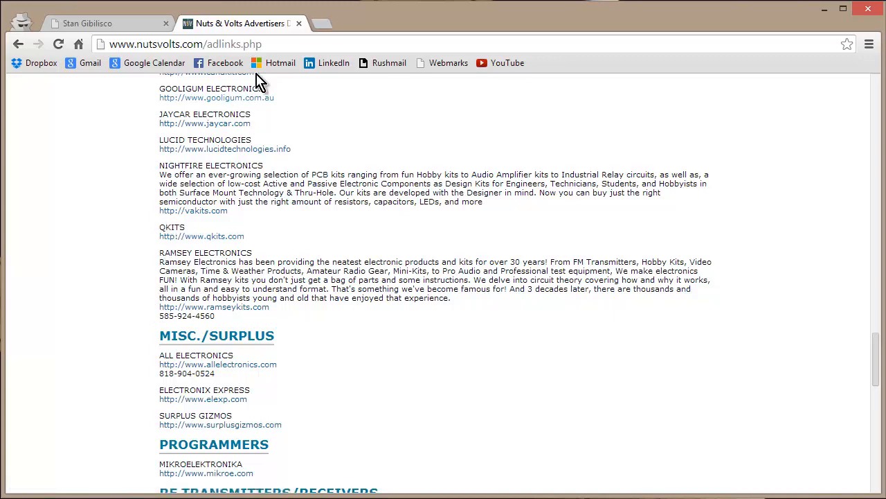
Select the page address, then return to the Components section listing Dimension Engineering
{"action": "left_click", "coordinate": [194, 44]}
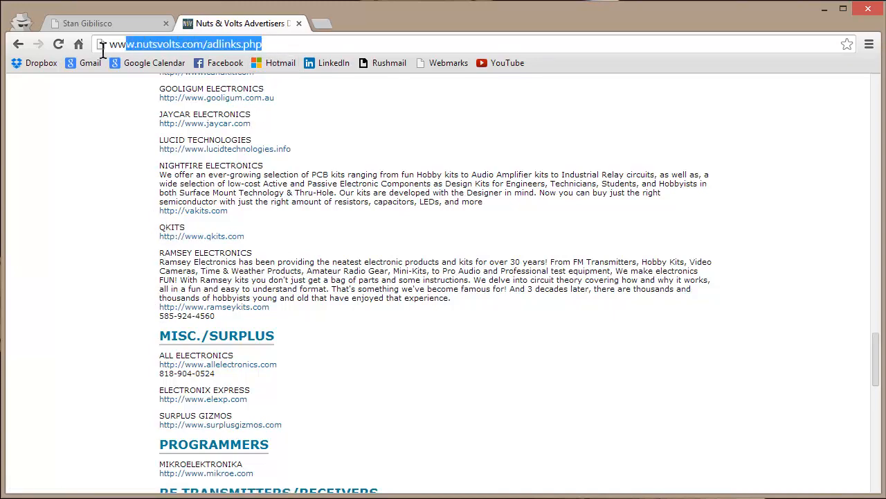
{"action": "right_click", "coordinate": [187, 43]}
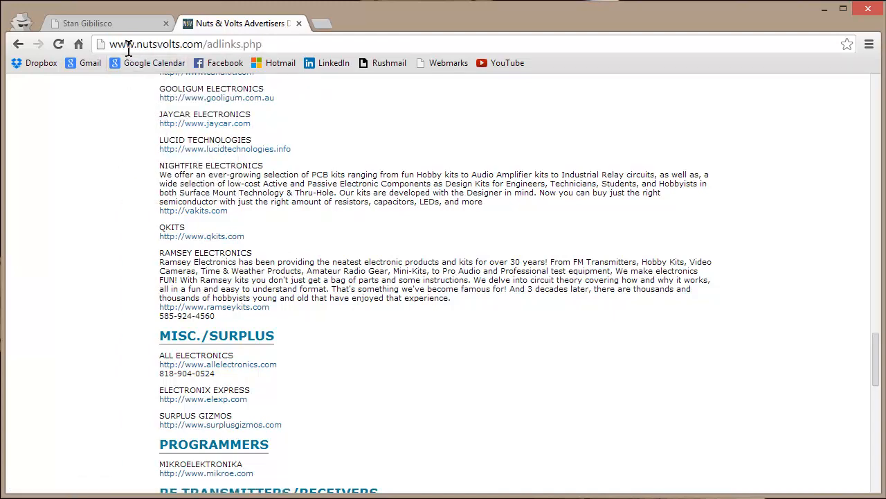
{"action": "scroll", "scroll_direction": "down", "scroll_amount": 3}
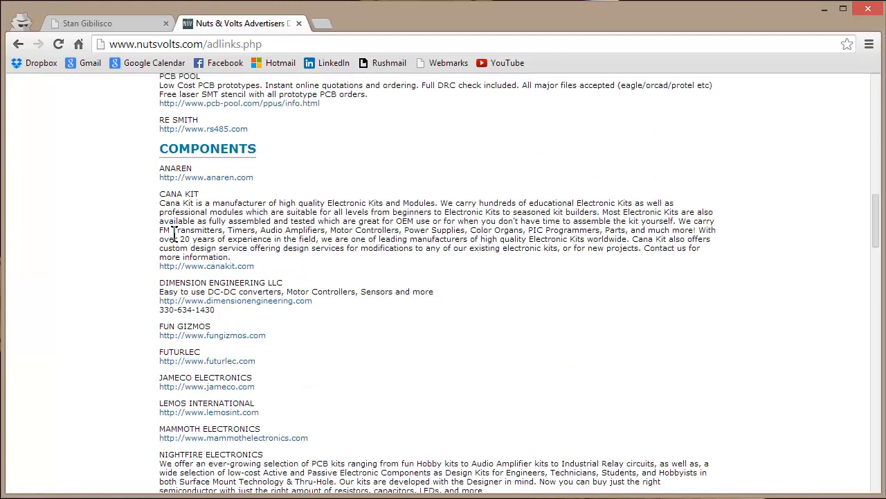
{"action": "mouse_move", "coordinate": [224, 287]}
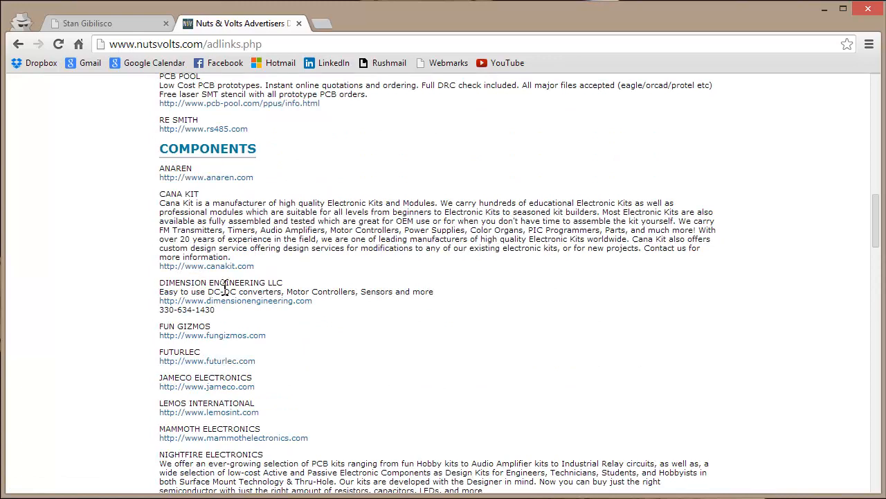
Browse the Dimension Engineering home page from its listing, then go back to the advertisers page
{"action": "left_click", "coordinate": [235, 301]}
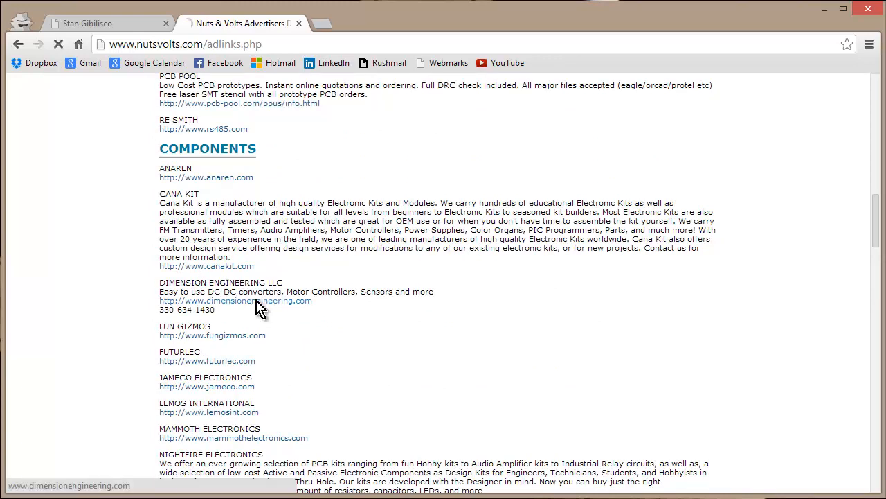
{"action": "left_click", "coordinate": [235, 301]}
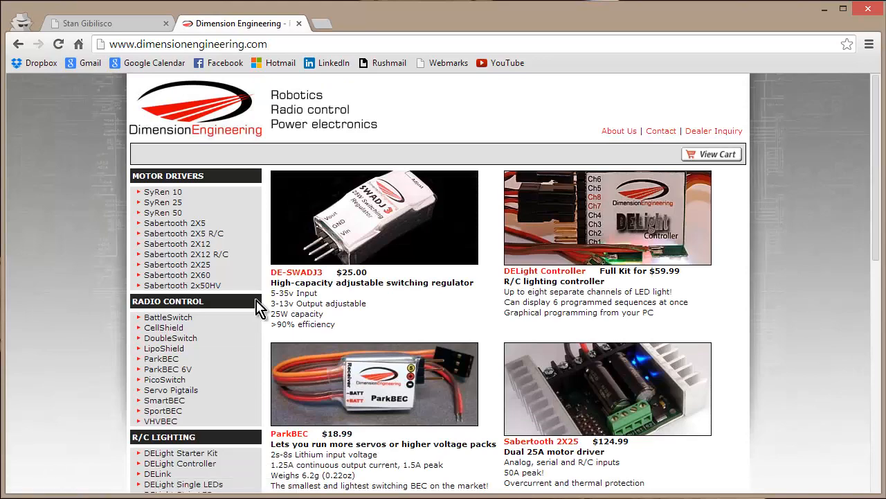
{"action": "mouse_move", "coordinate": [308, 125]}
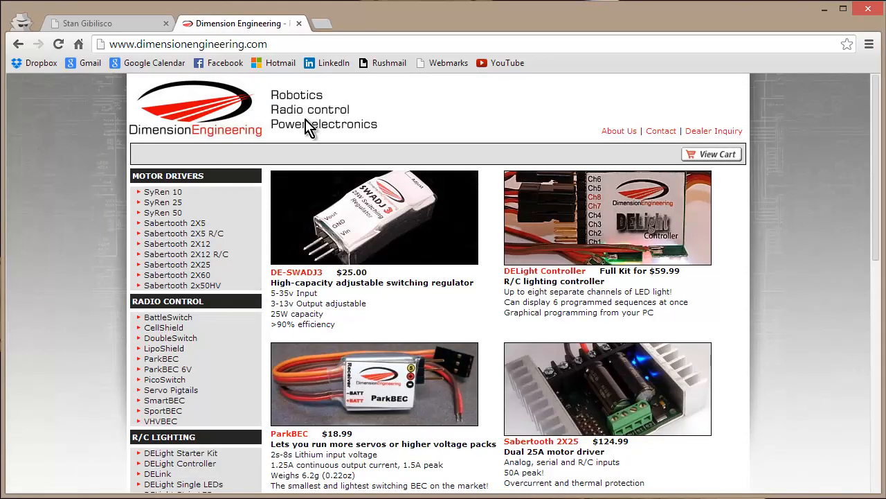
{"action": "scroll", "scroll_direction": "down", "scroll_amount": 3}
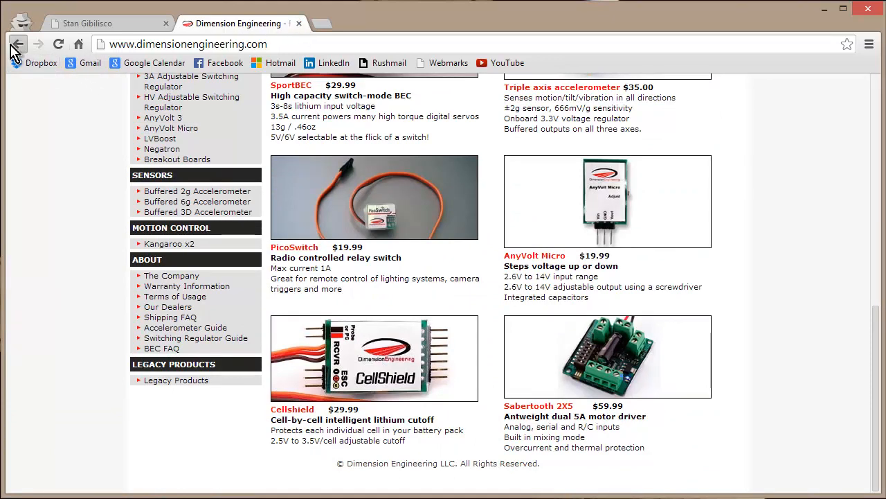
{"action": "left_click", "coordinate": [18, 44]}
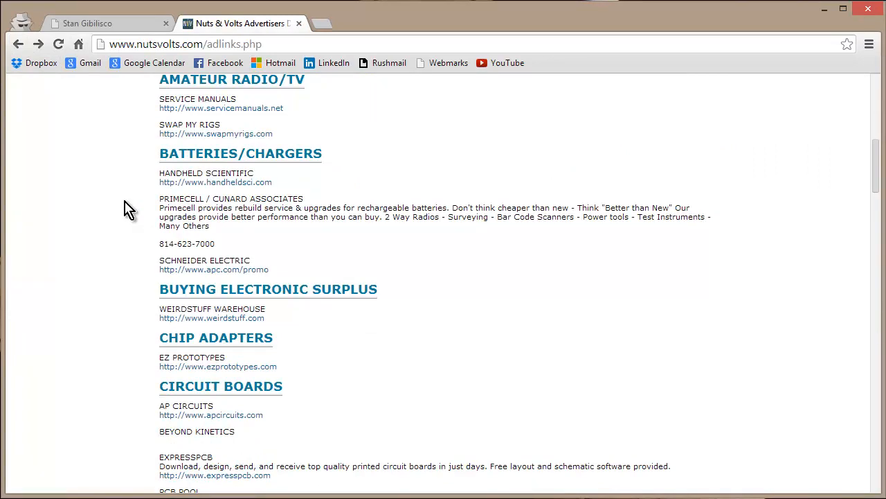
{"action": "mouse_move", "coordinate": [297, 36]}
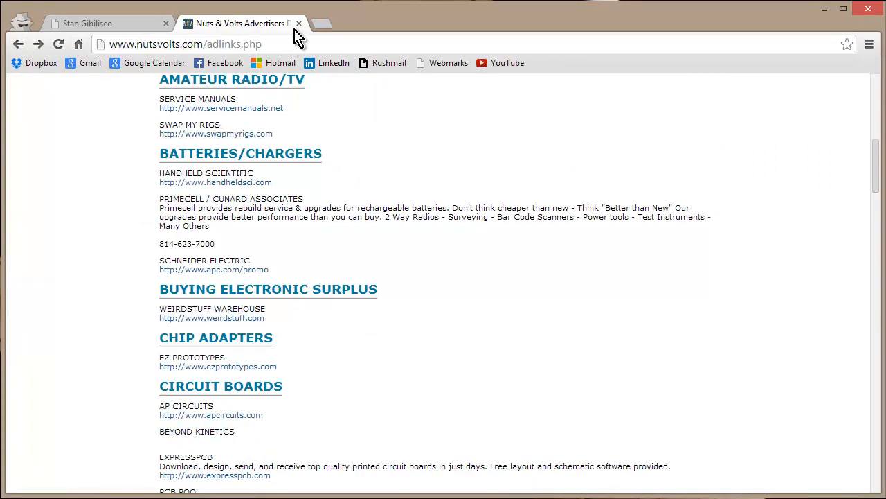
Close the Nuts & Volts Advertisers tab, leaving sciencewriter.net showing
{"action": "left_click", "coordinate": [298, 23]}
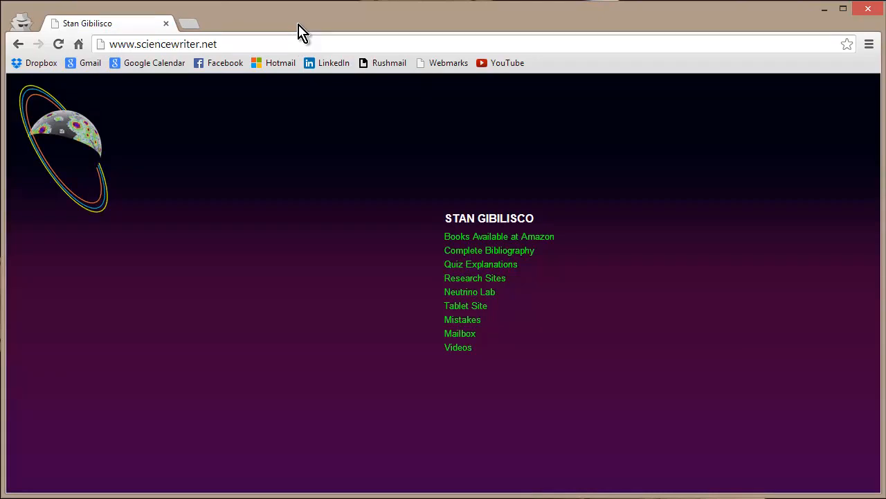